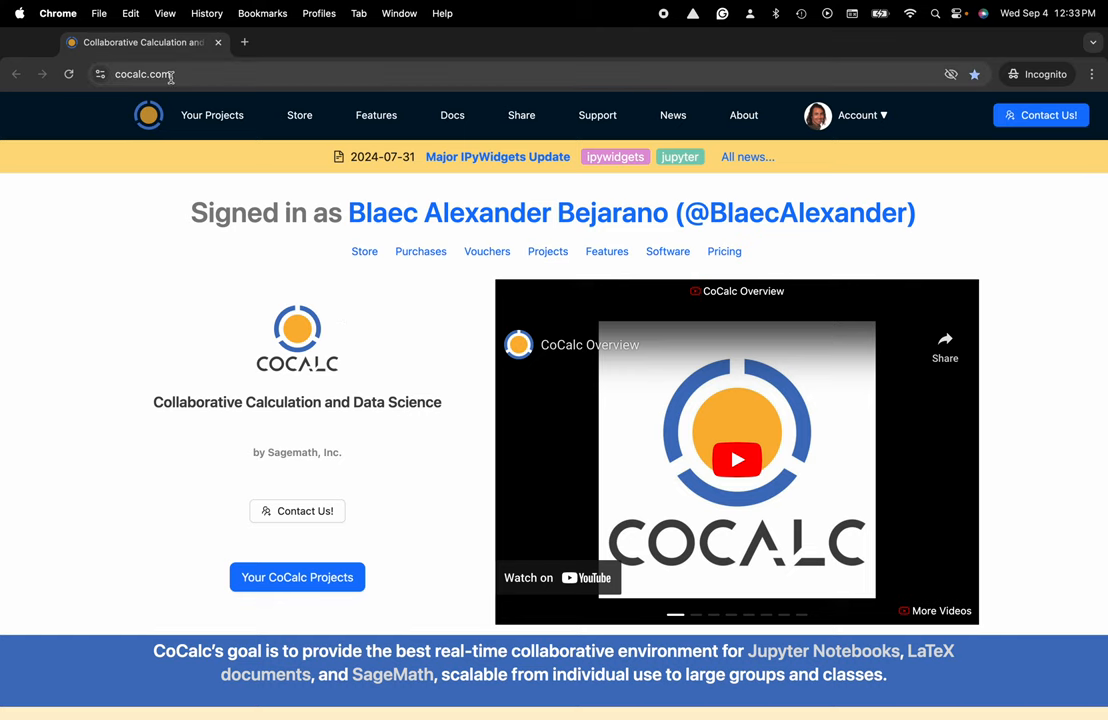
# Go to Your Projects, listing My Project running and Another Project stopped.
pyautogui.click(212, 114)
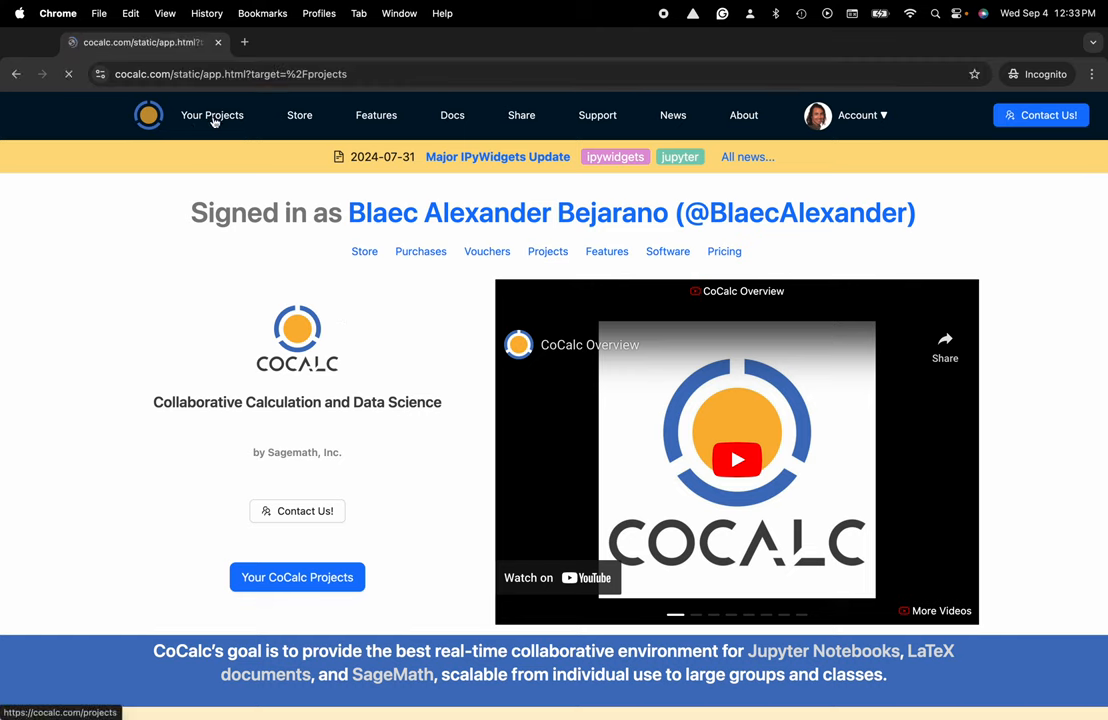
pyautogui.click(210, 114)
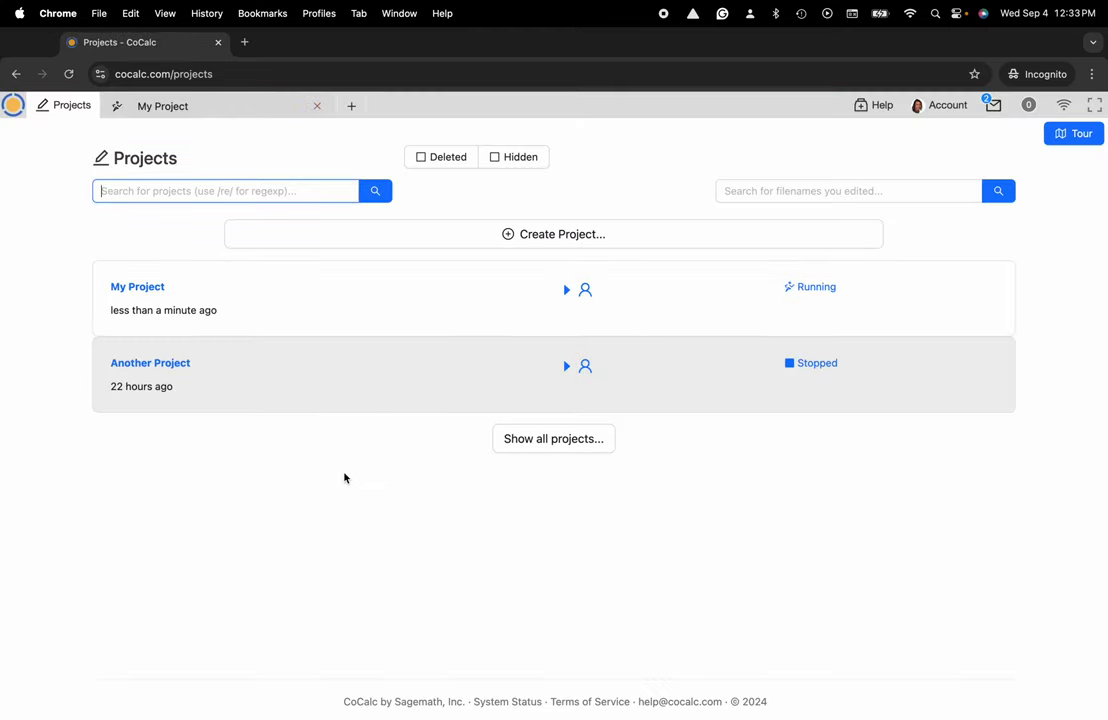
pyautogui.moveTo(936, 106)
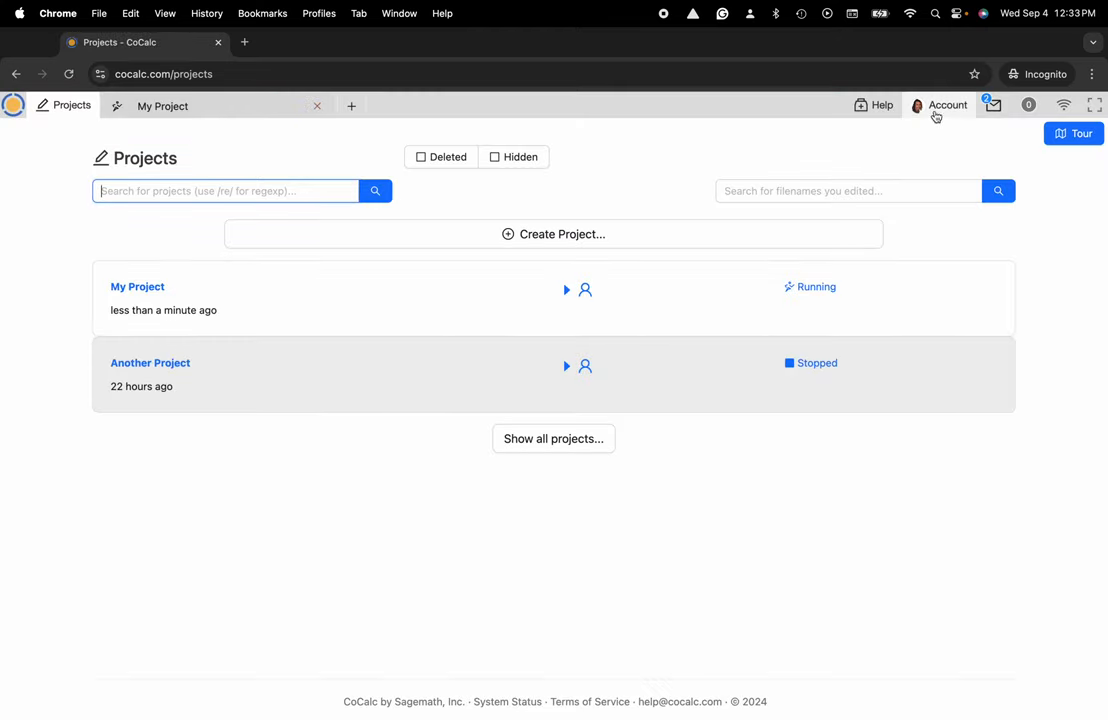
# Show the Account settings and scroll down to the Keyboard shortcuts panel.
pyautogui.click(948, 104)
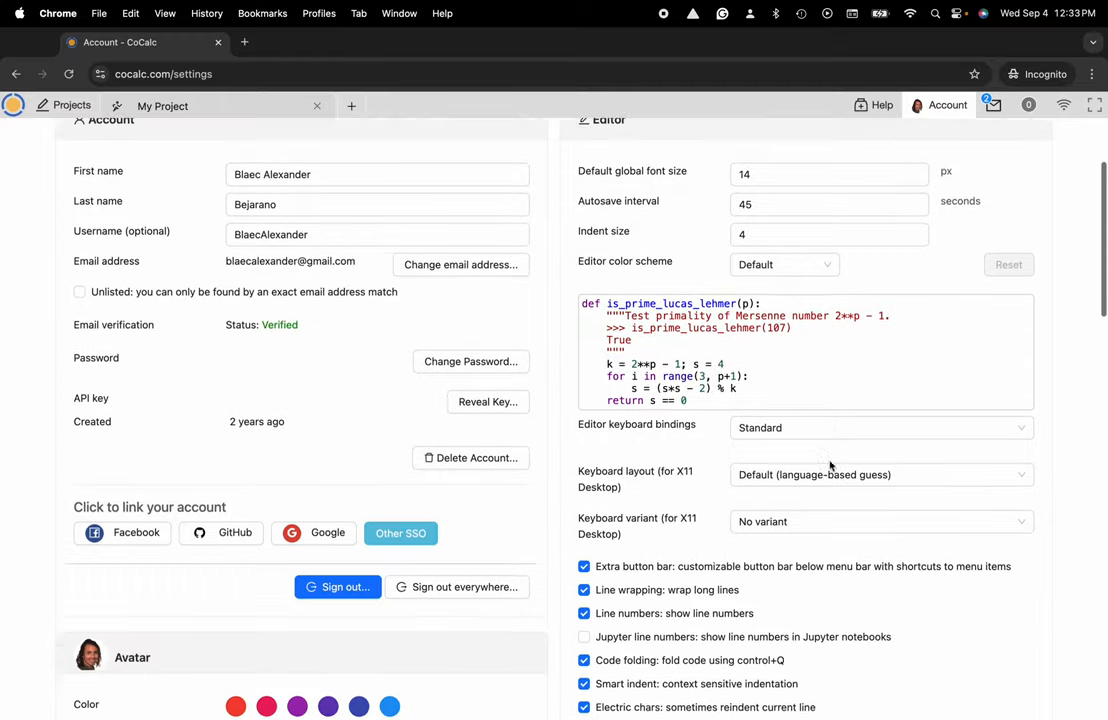
pyautogui.scroll(-3)
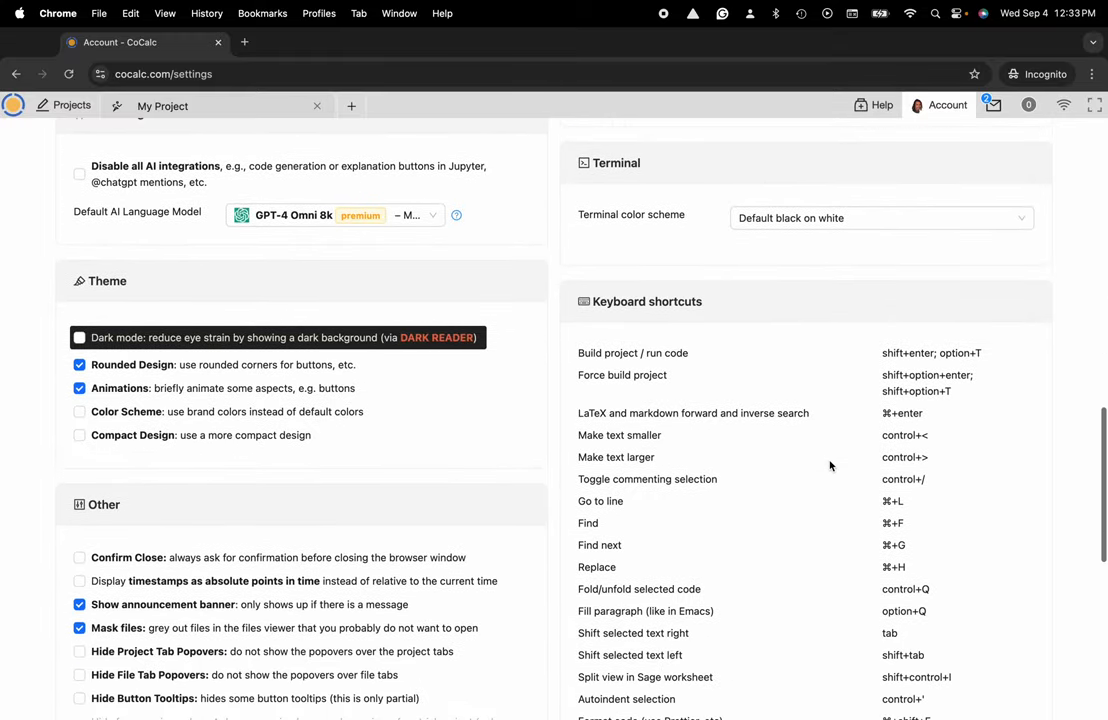
pyautogui.scroll(-3)
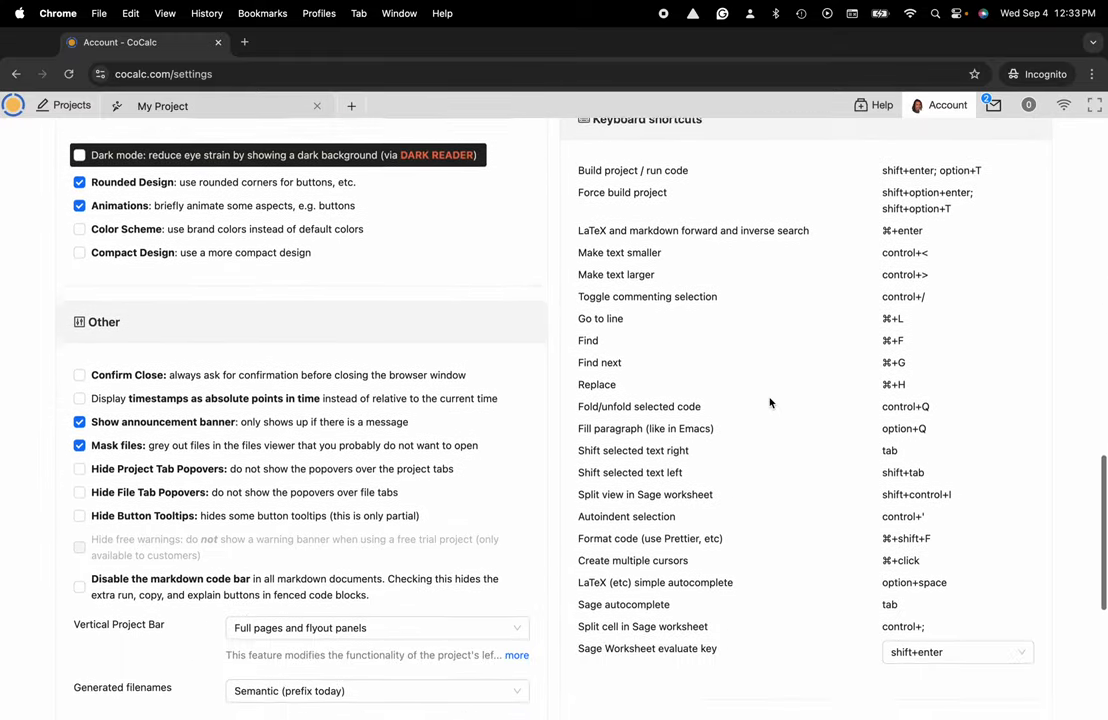